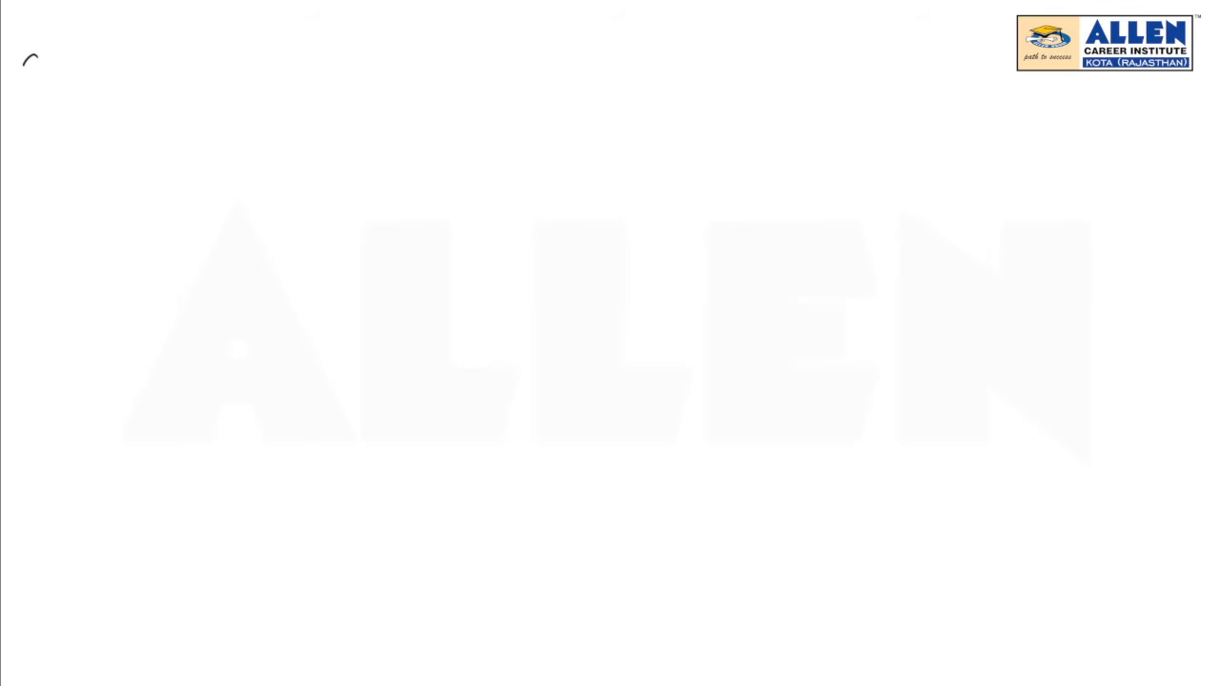
Step: Write the label 'Q 63' and draw the Earth circle with its centre dot
type("Q 63")
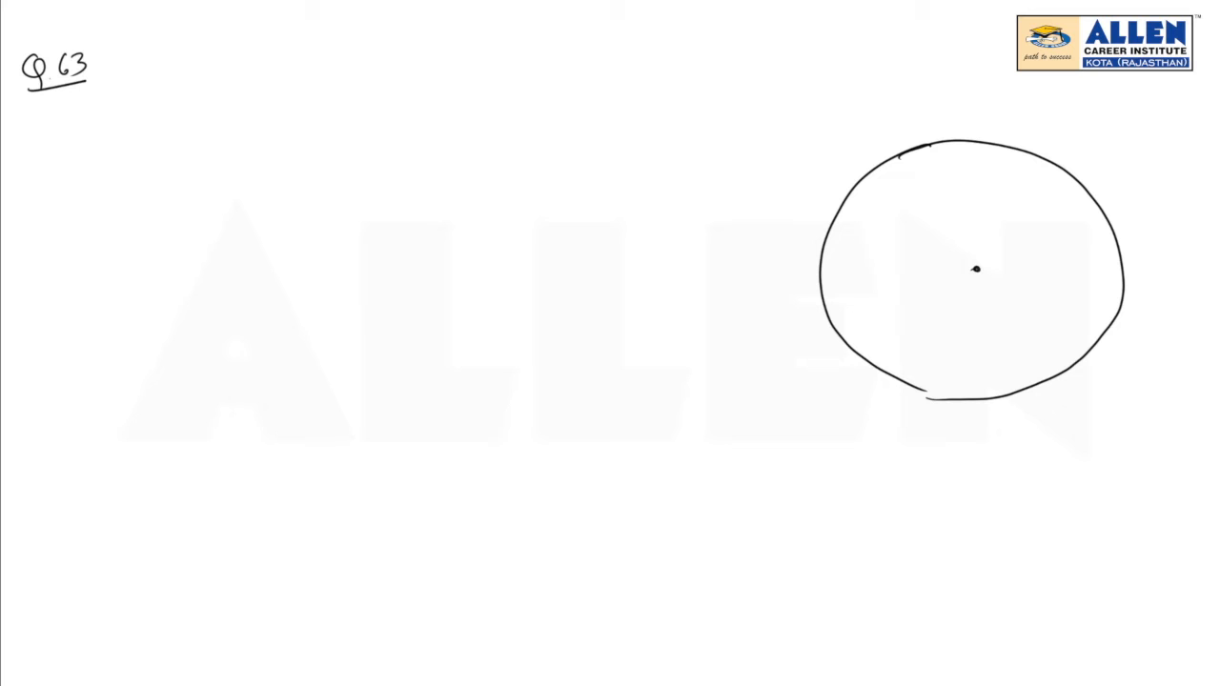
Step: Draw a downward arrow from the circle's top and label the depth 'd = R/2'
left_click_drag(976, 270, 980, 200)
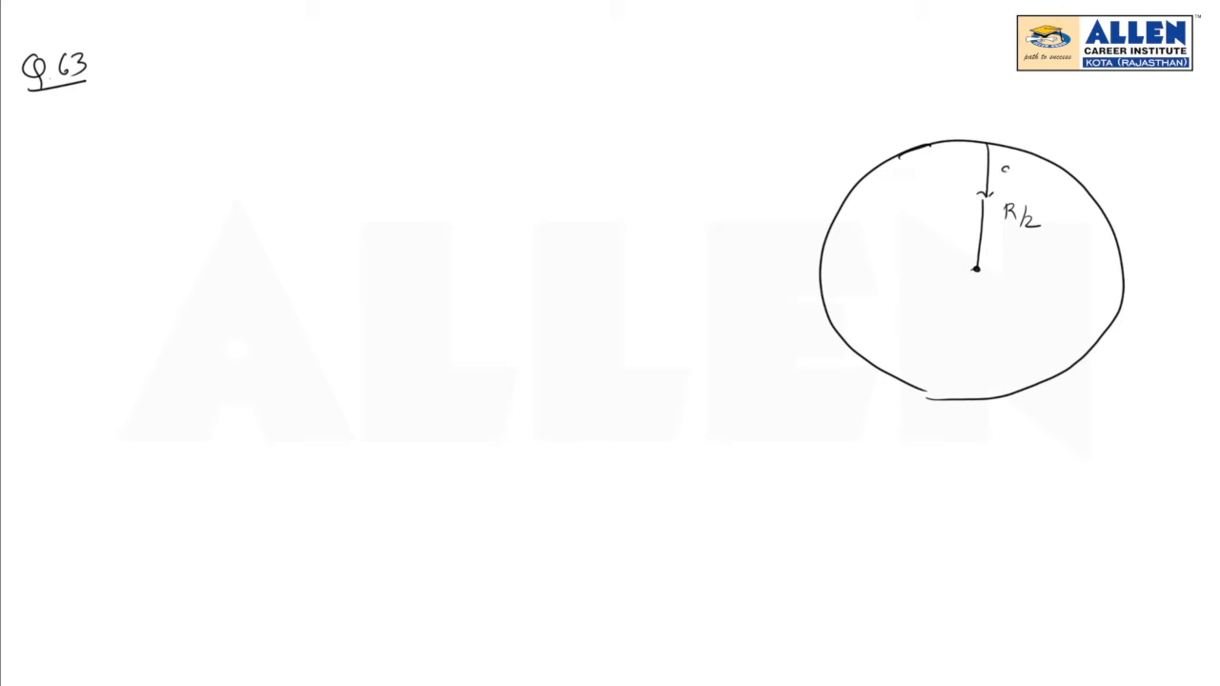
type("d= R/2")
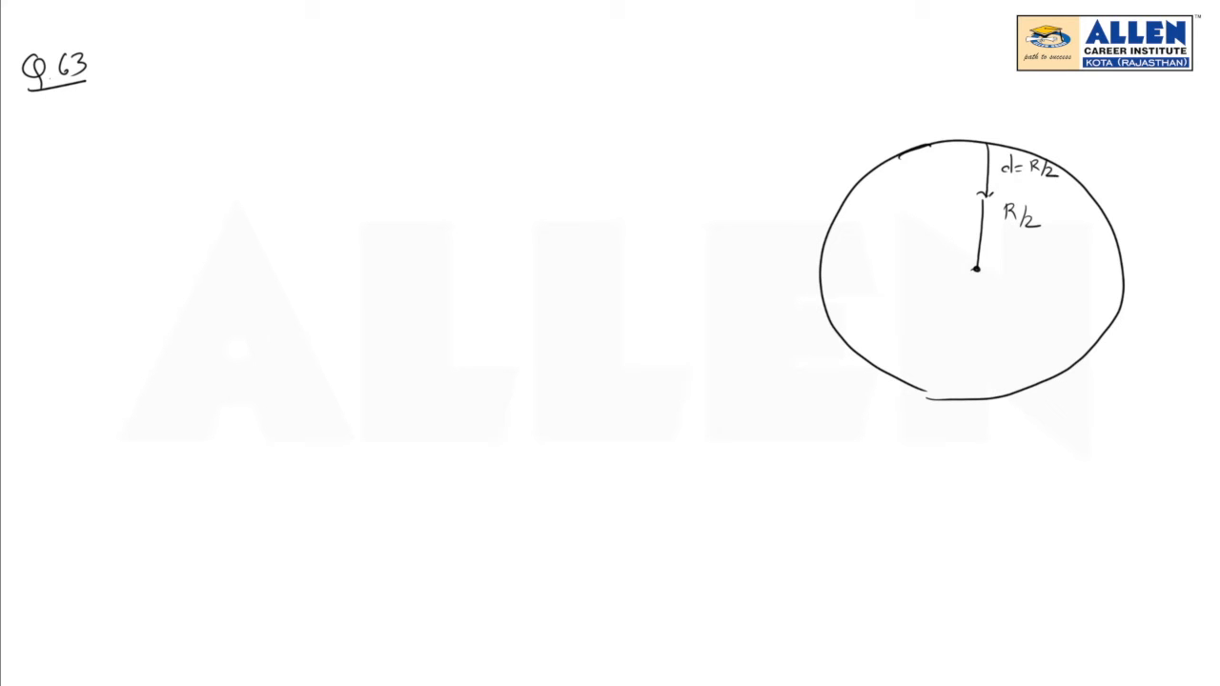